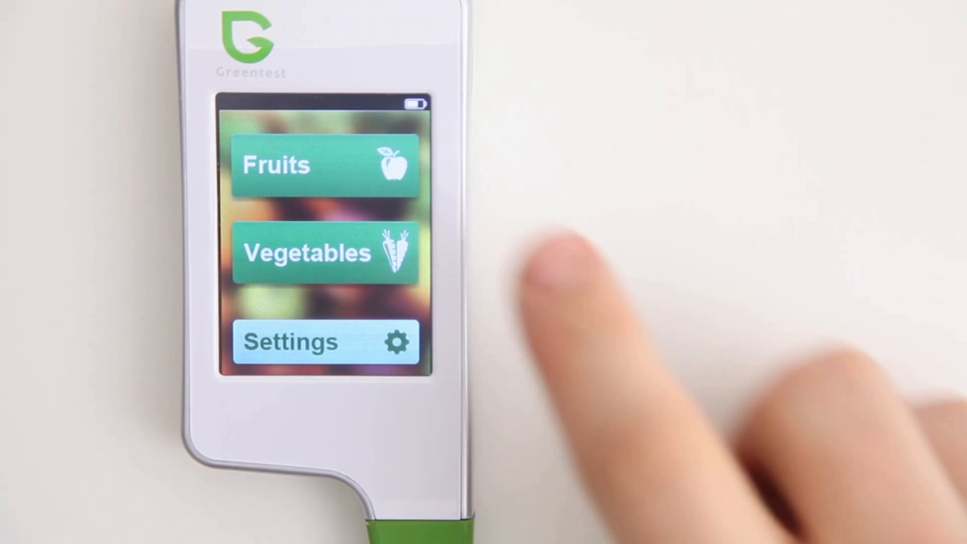
{"action": "left_click", "coordinate": [325, 164]}
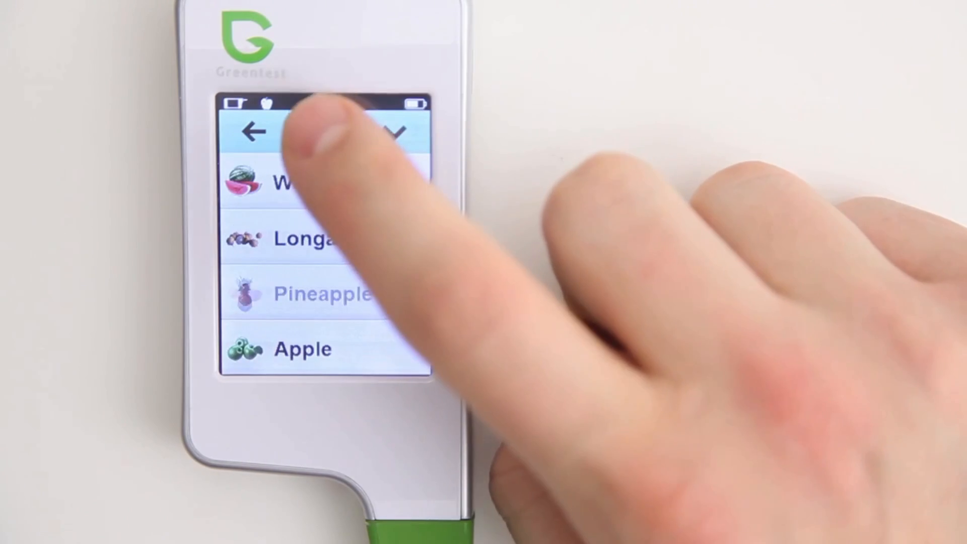